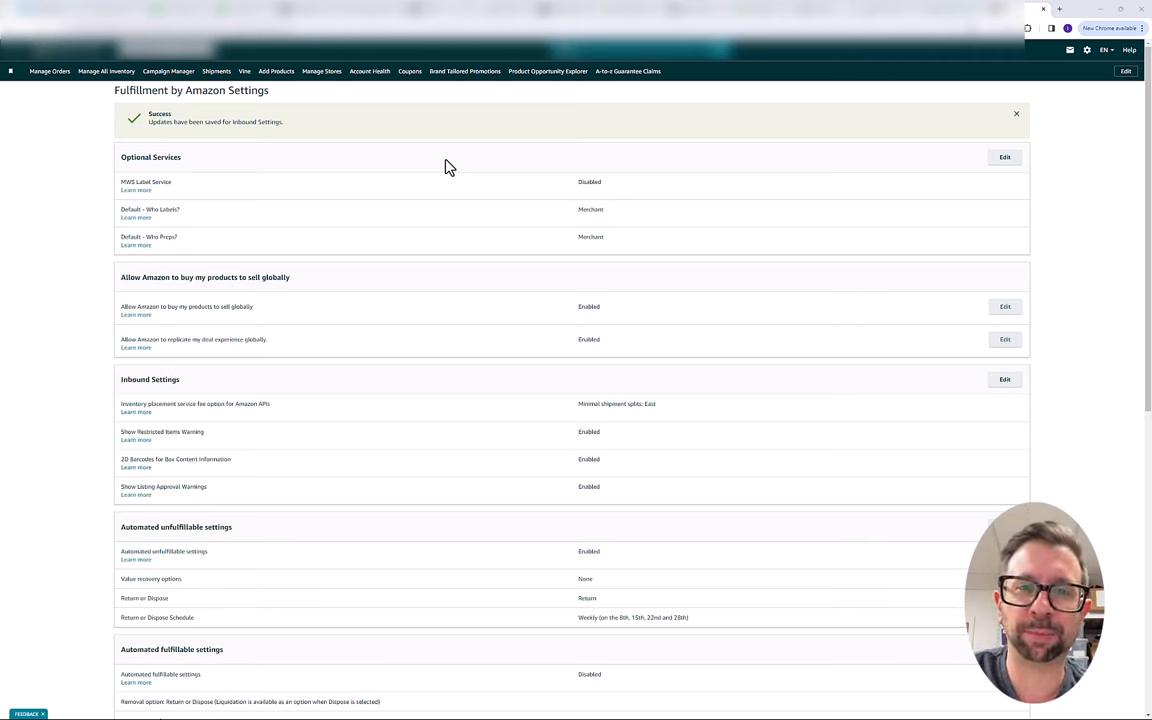
mouse_move(502, 267)
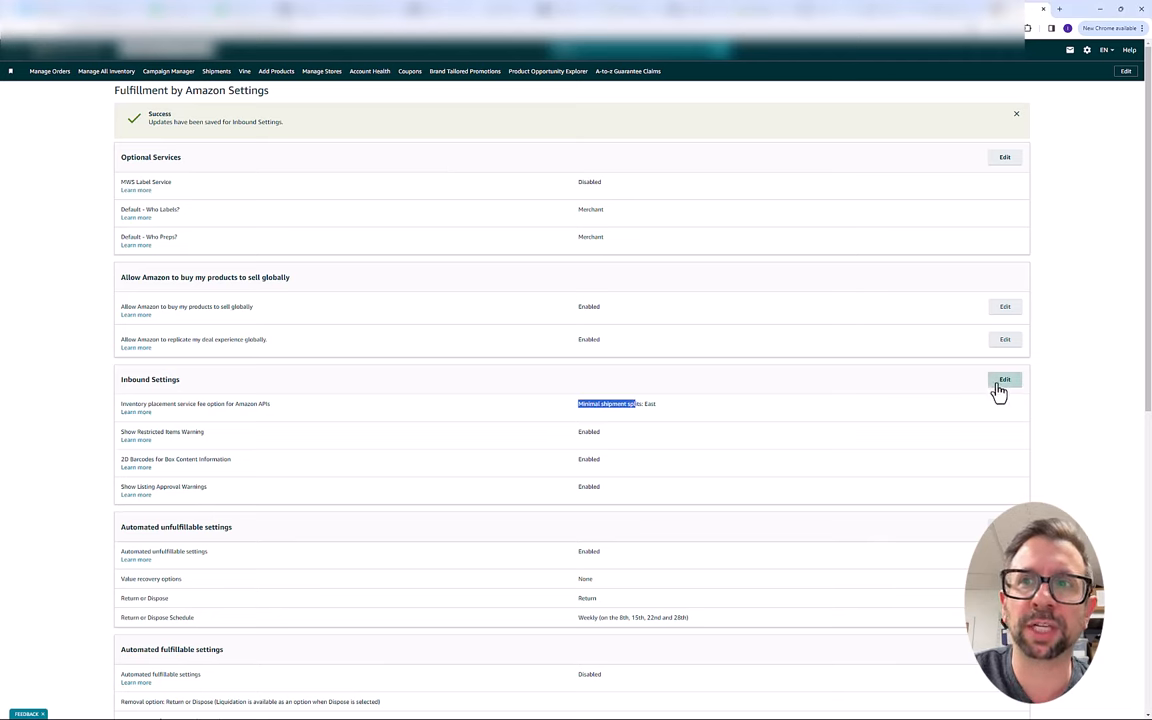
- Change Inbound Settings placement to Amazon-optimized shipment splits and update
left_click(1087, 50)
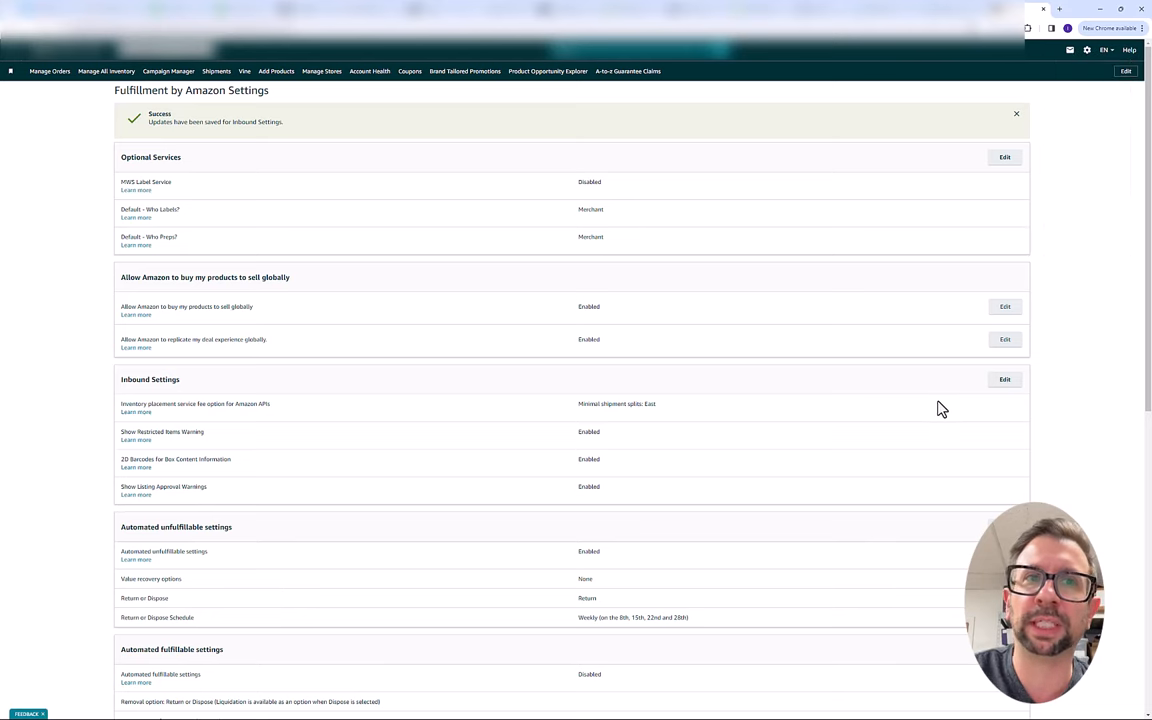
left_click(1004, 379)
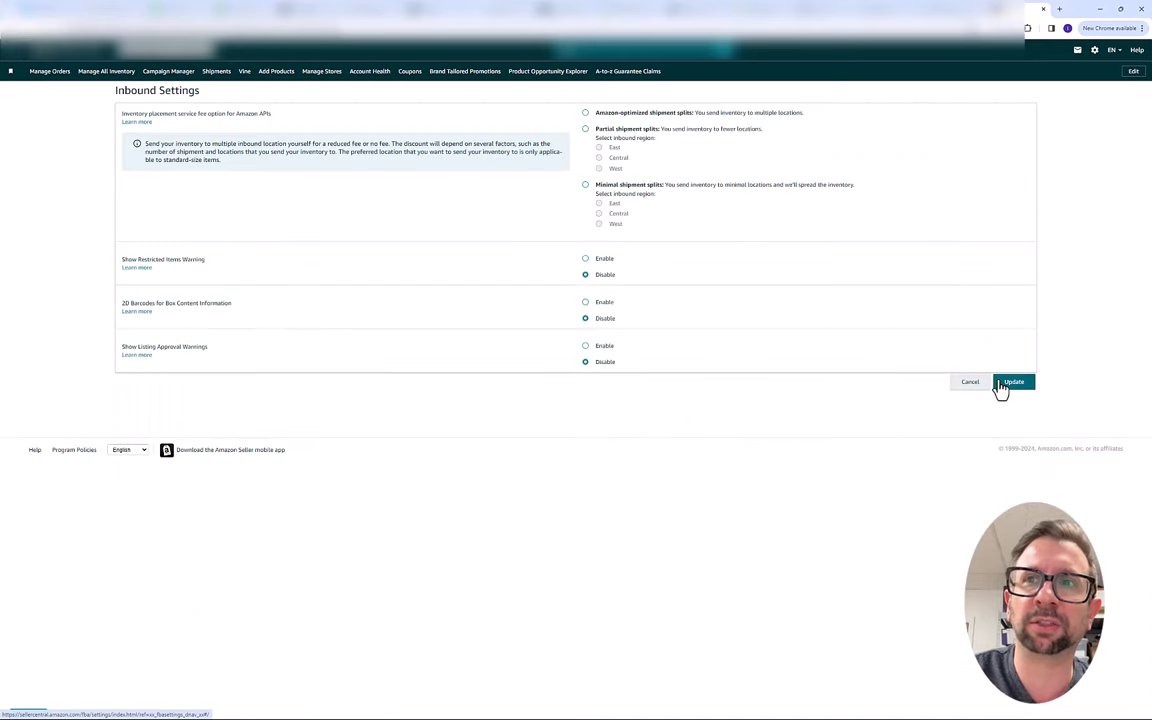
left_click(585, 184)
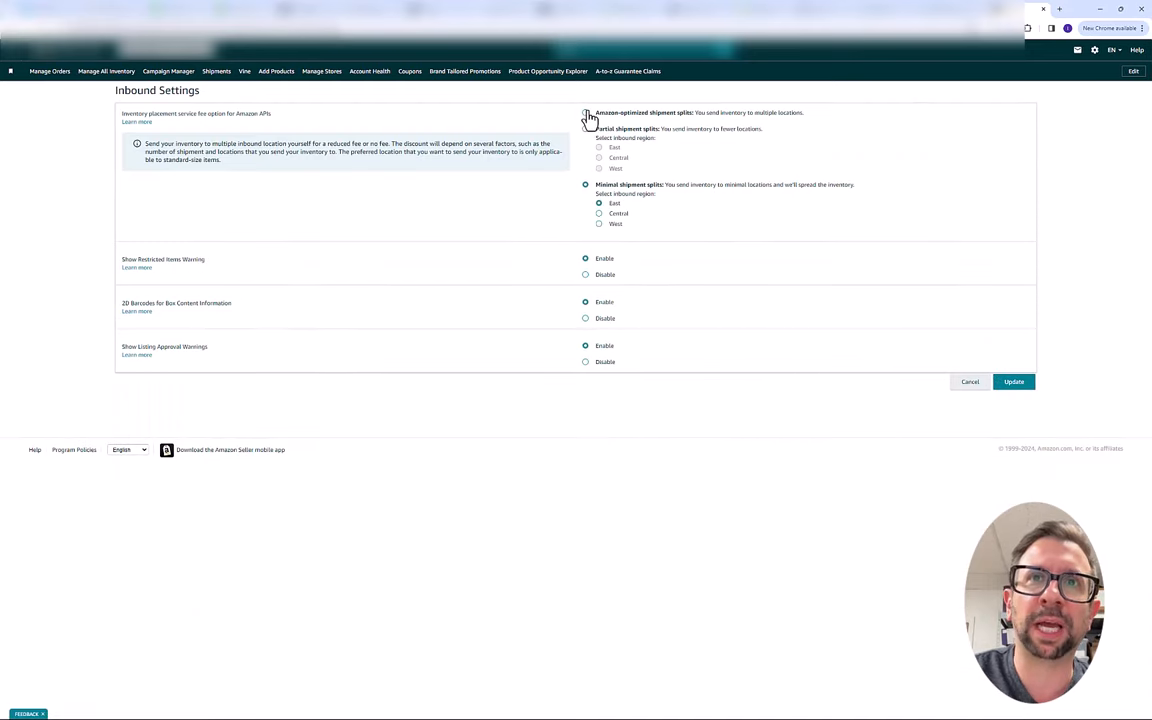
left_click(585, 112)
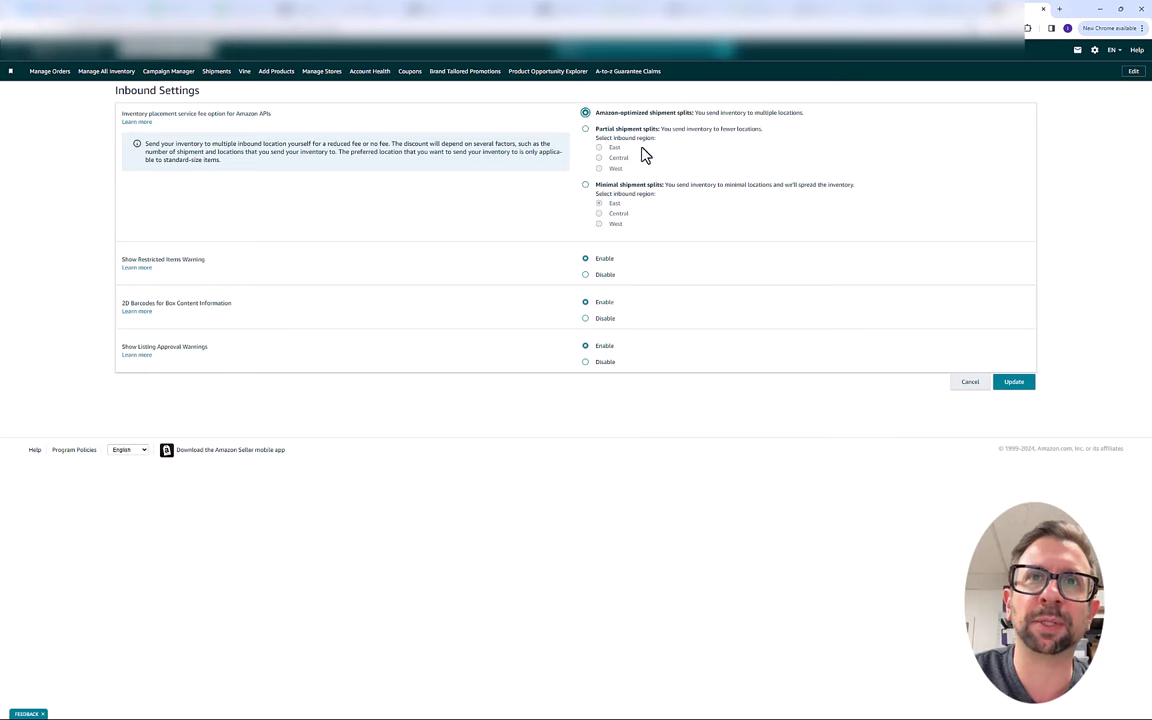
left_click(1013, 381)
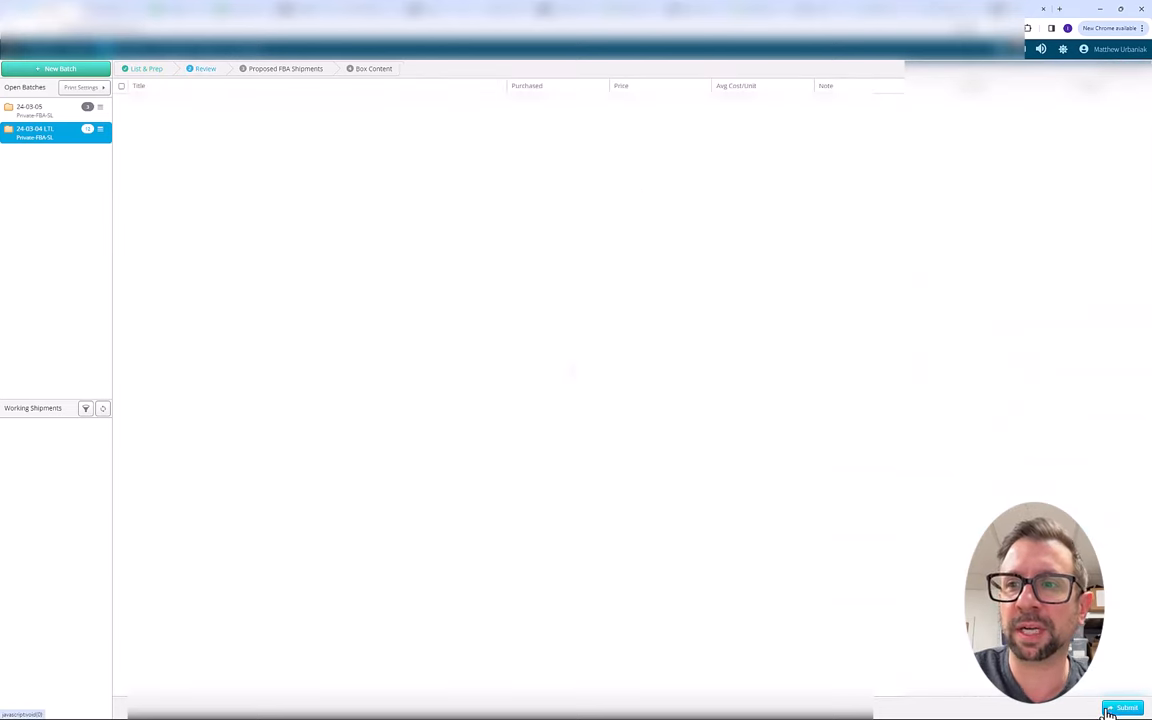
left_click(1125, 708)
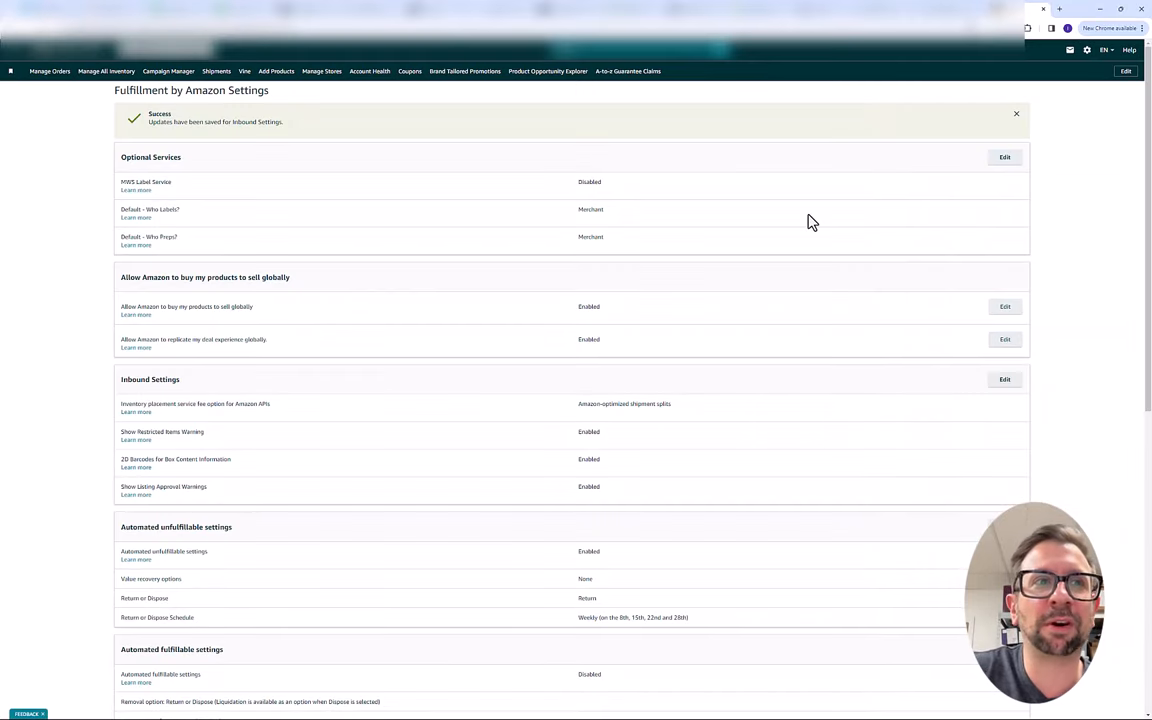
- Change Inbound Settings to minimal shipment splits with East region and update
left_click(1004, 379)
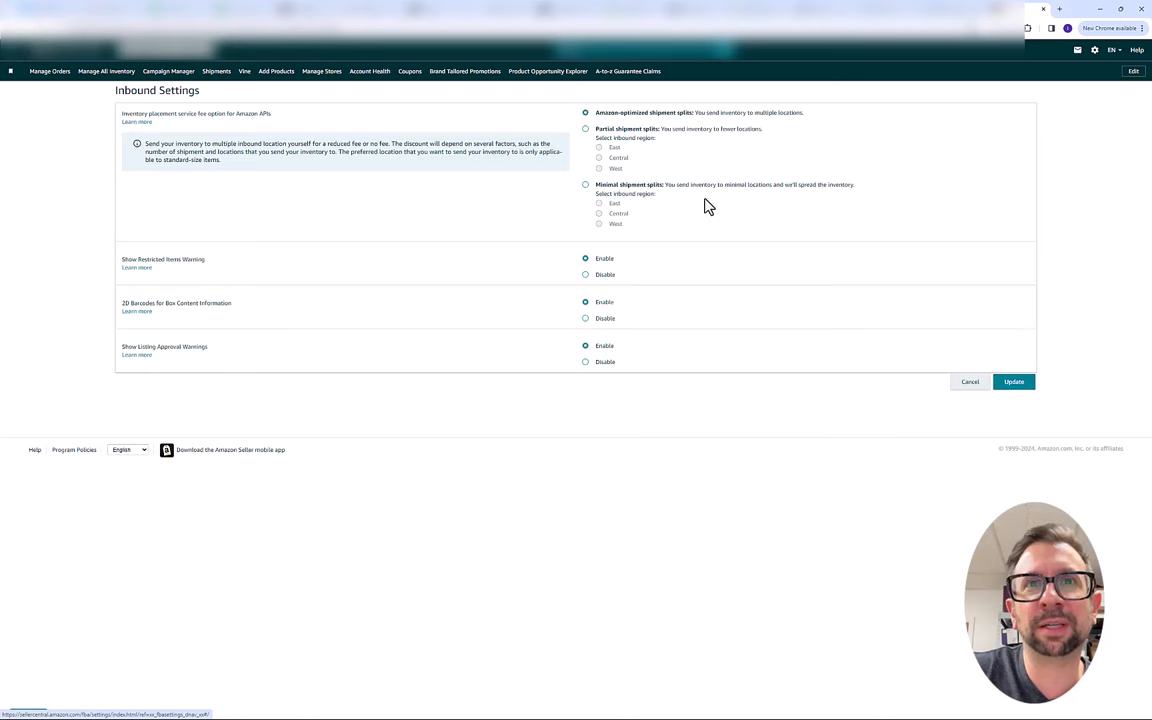
left_click(585, 184)
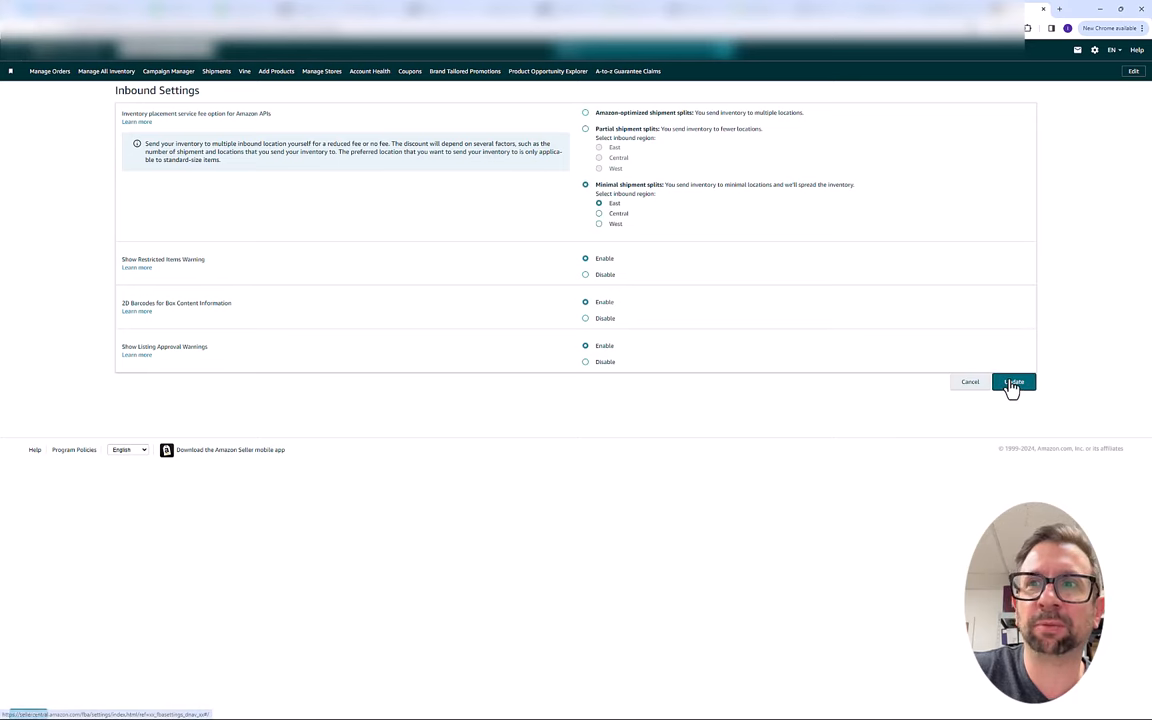
left_click(1013, 381)
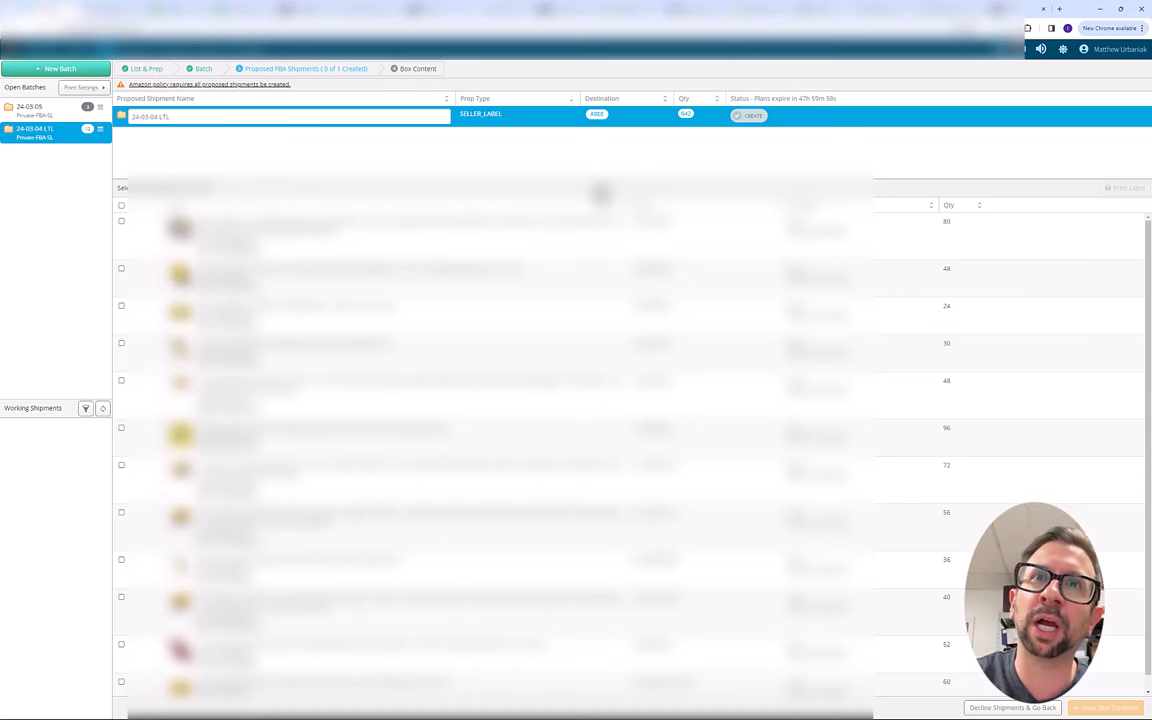
mouse_move(668, 130)
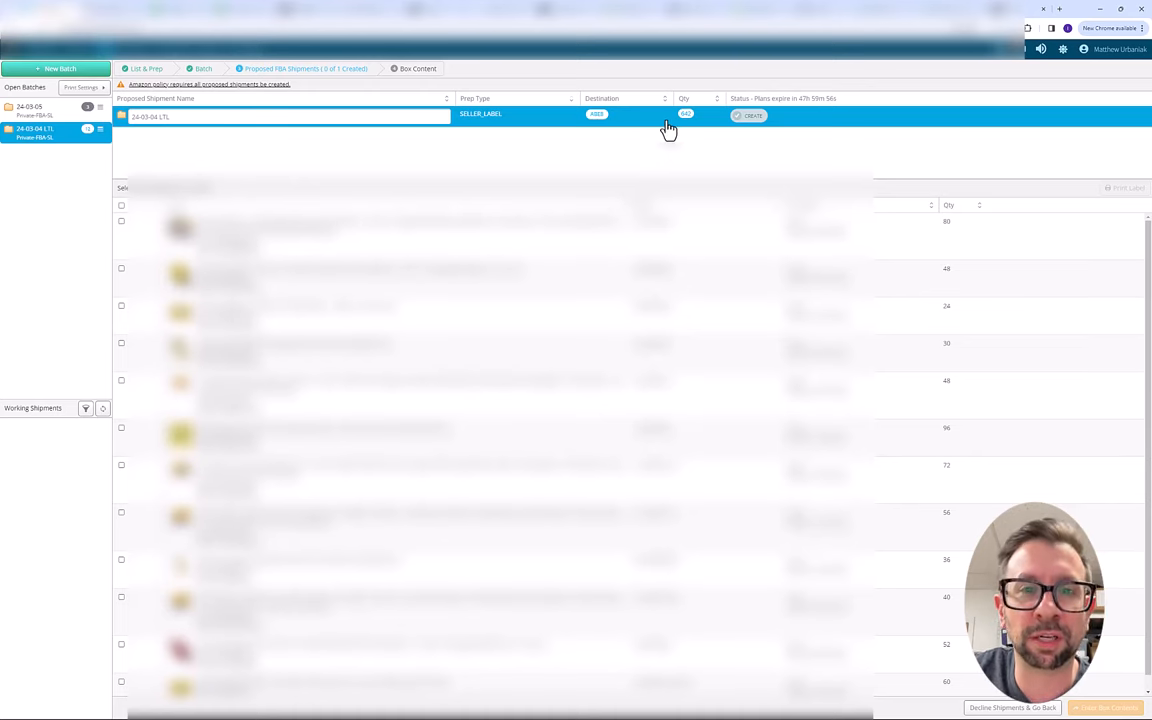